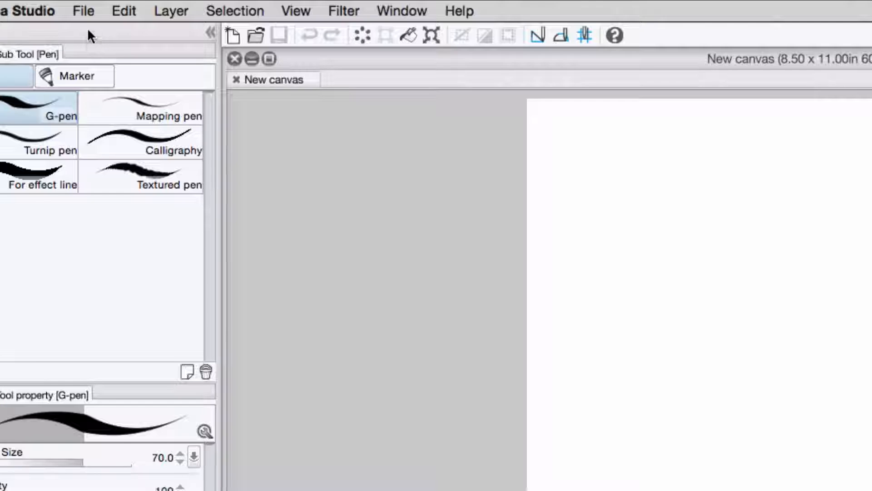
- Start a new canvas from the File menu so the New dialog appears
left_click(82, 11)
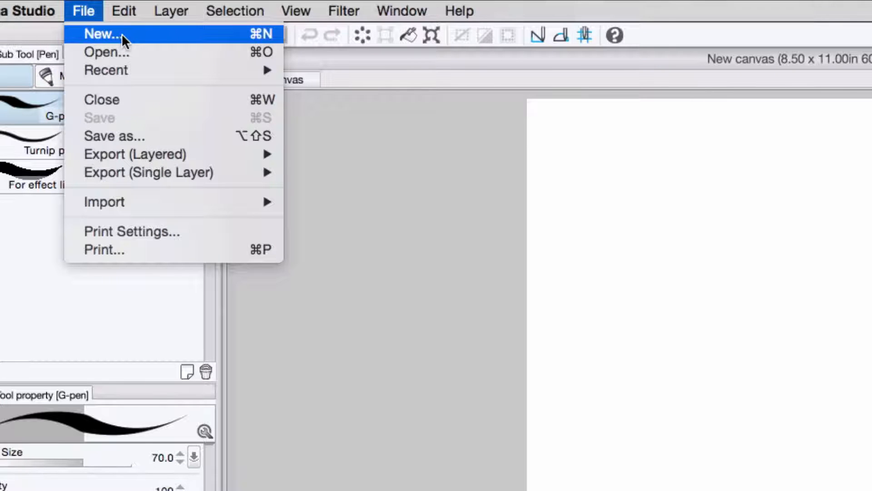
left_click(101, 34)
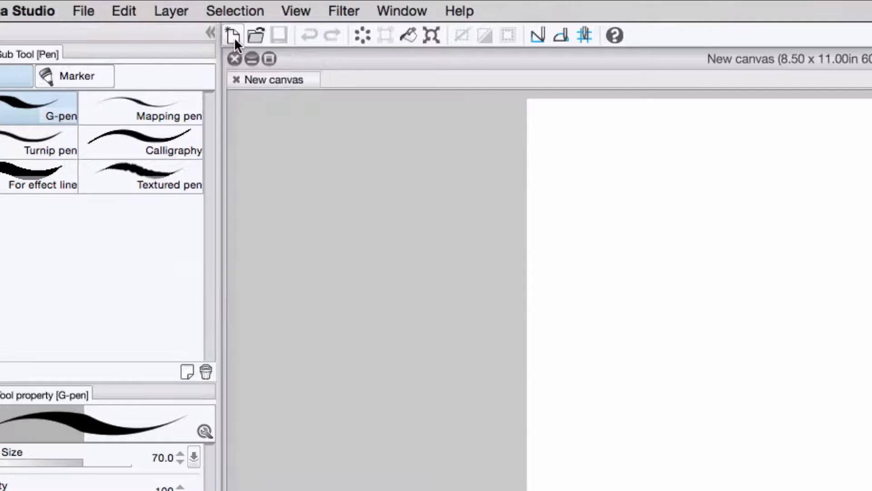
left_click(233, 35)
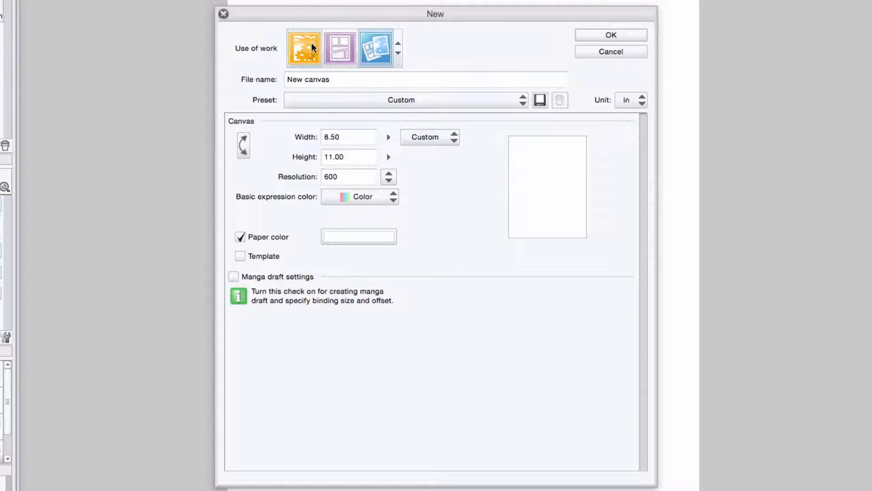
- Switch Use of work to Show all settings, revealing the 8.5 x 11 in, 600 dpi canvas
left_click(375, 48)
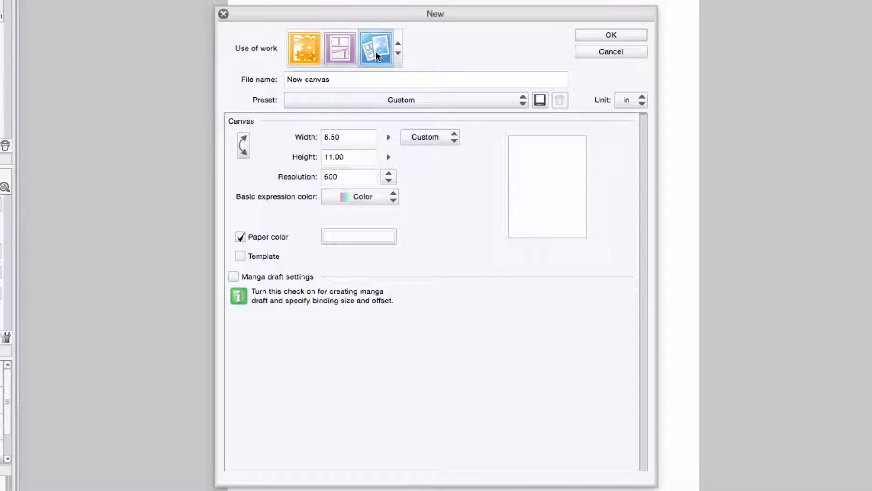
left_click(397, 53)
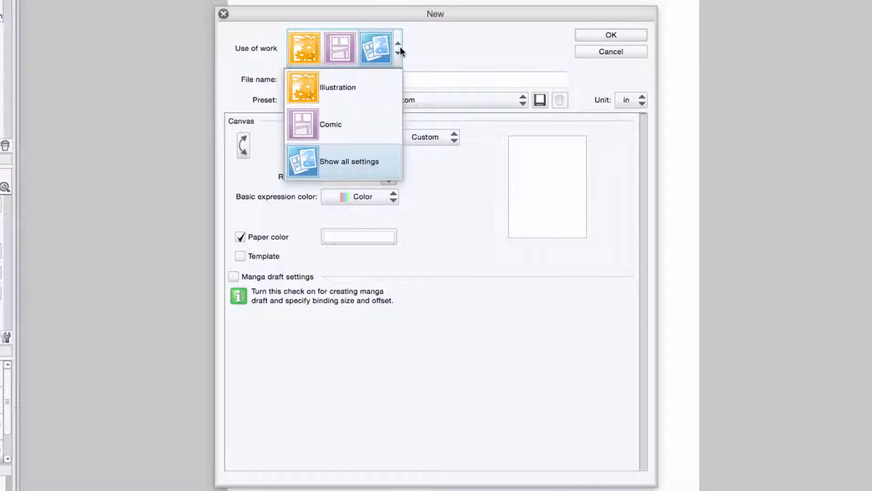
mouse_move(373, 123)
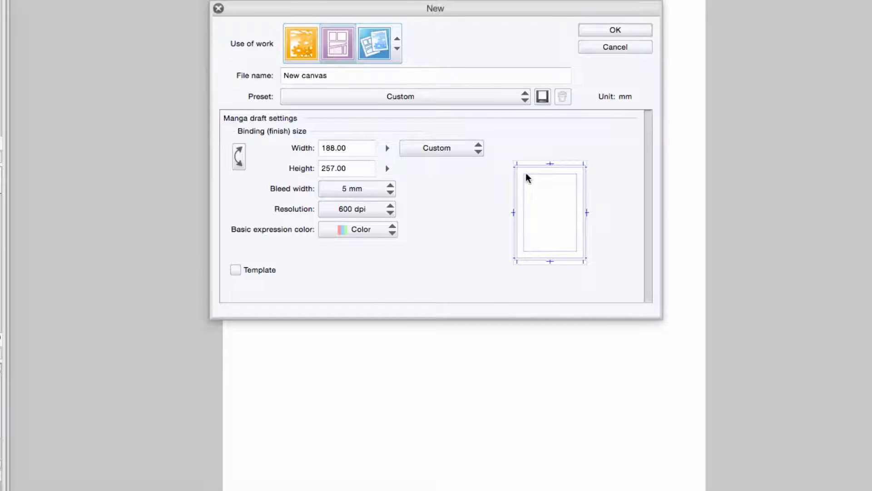
left_click(378, 43)
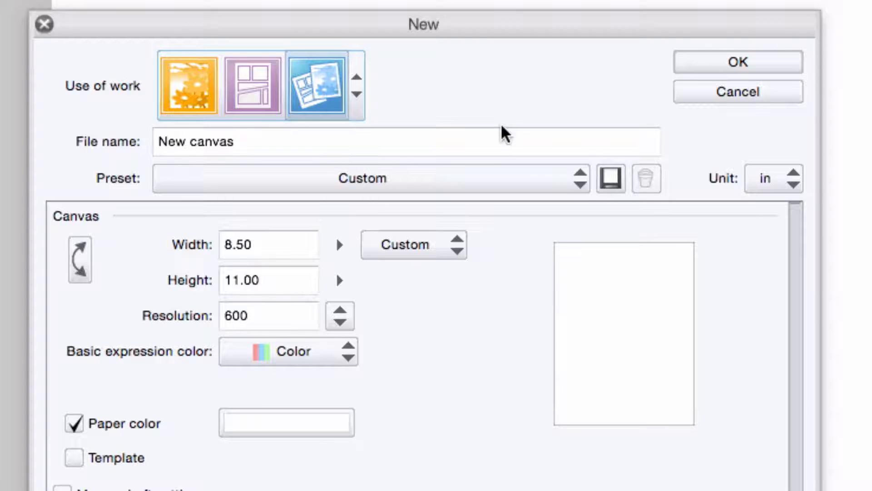
mouse_move(787, 167)
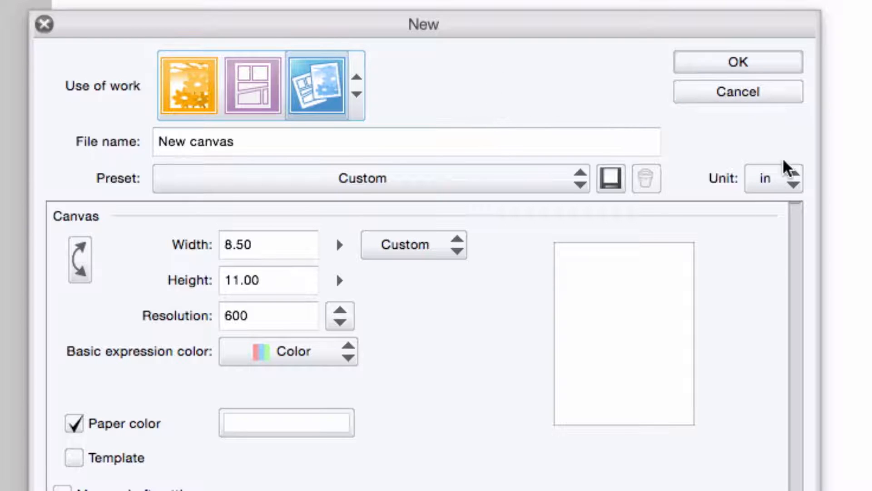
- Change the canvas resolution from 600 to 400 dpi
left_click(772, 179)
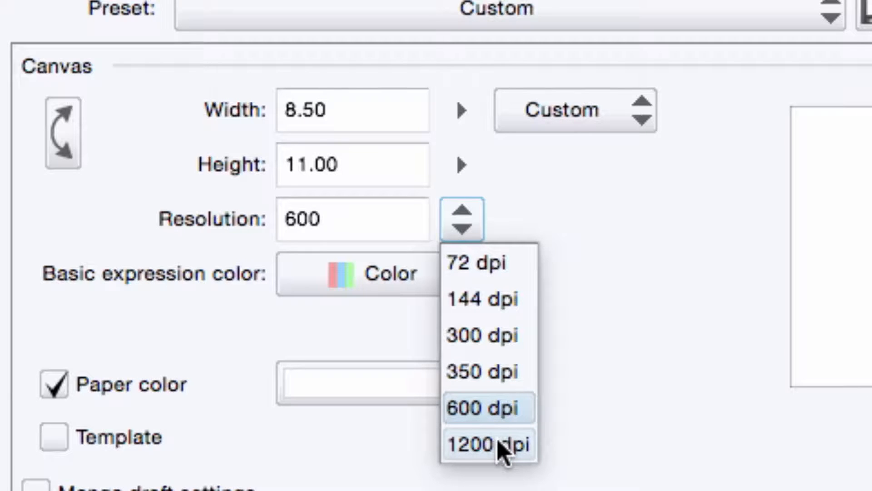
left_click(487, 407)
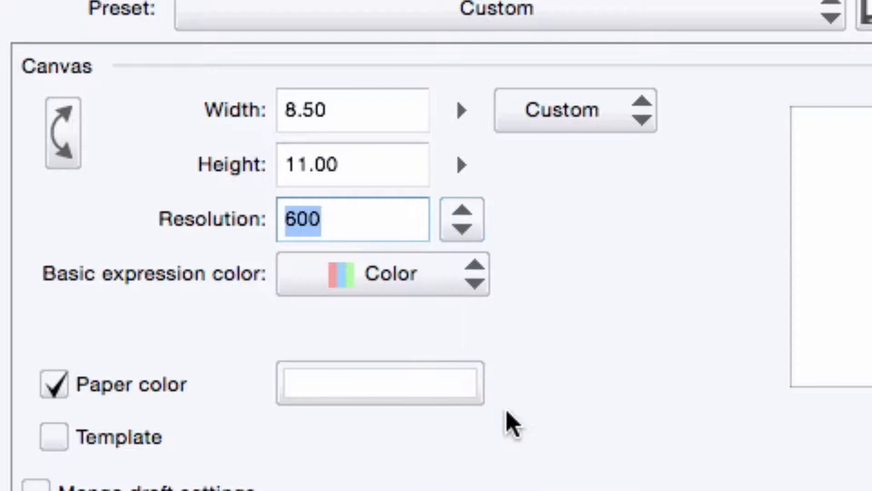
type("4")
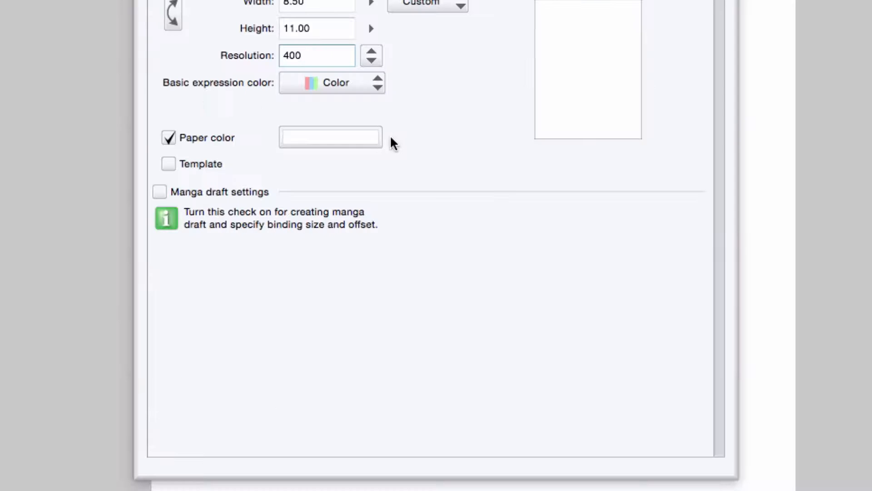
- Enable manga draft settings with a 10 x 15 in binding size and 0.25 in bleed
left_click(160, 192)
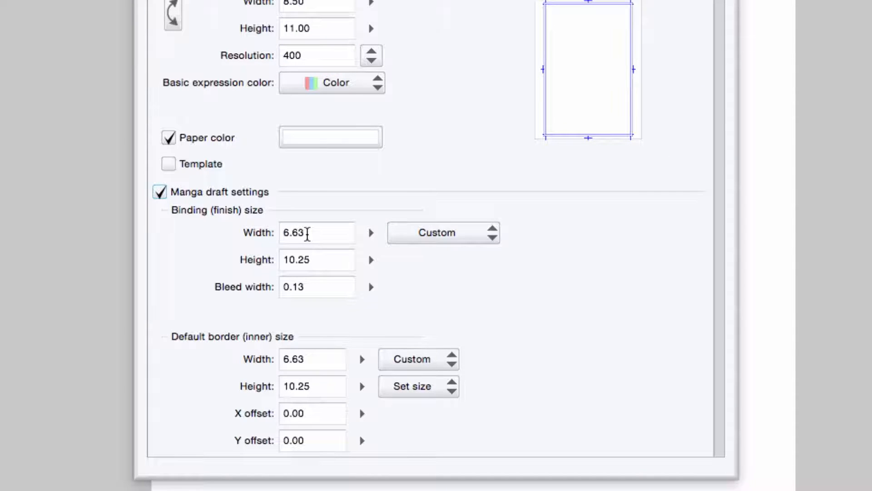
scroll("down", 3)
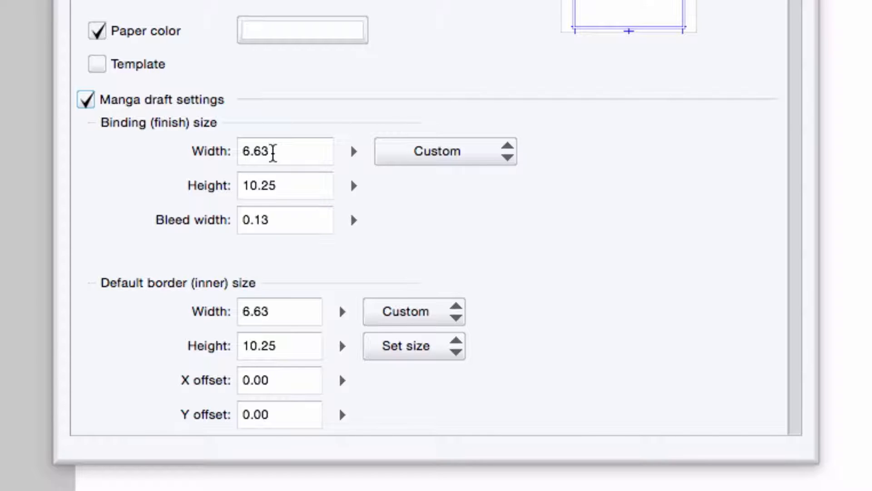
type("1")
type("15")
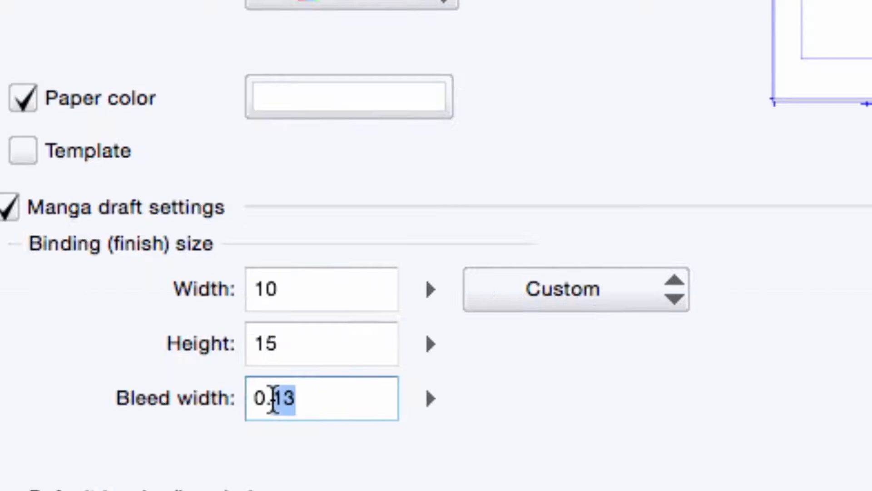
type("0.25")
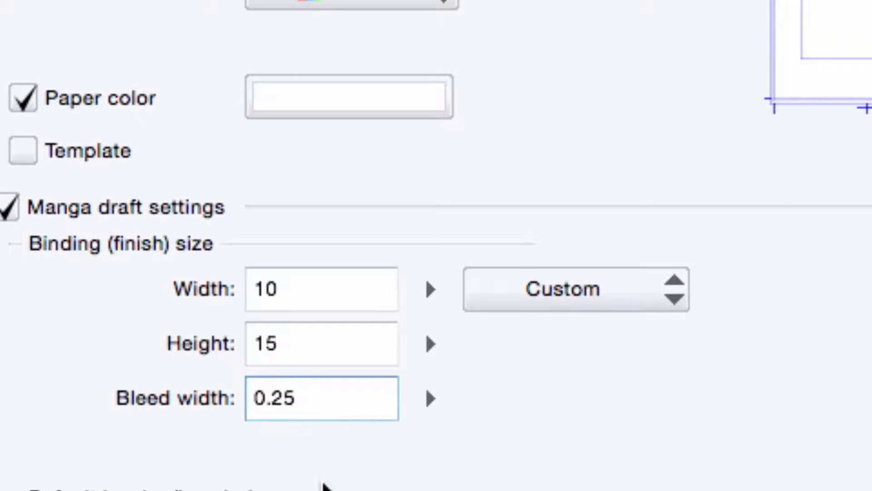
scroll("down", 3)
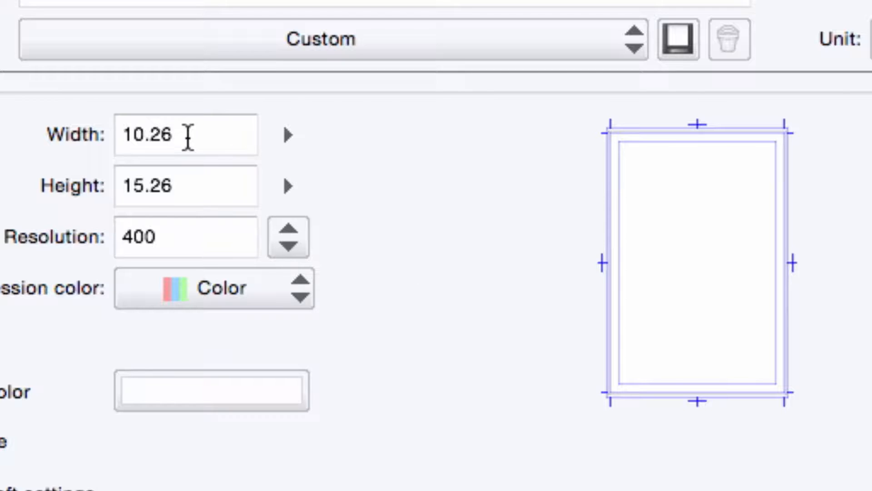
- Set the canvas size to 11 x 17 in and begin changing the expression colour
type("1")
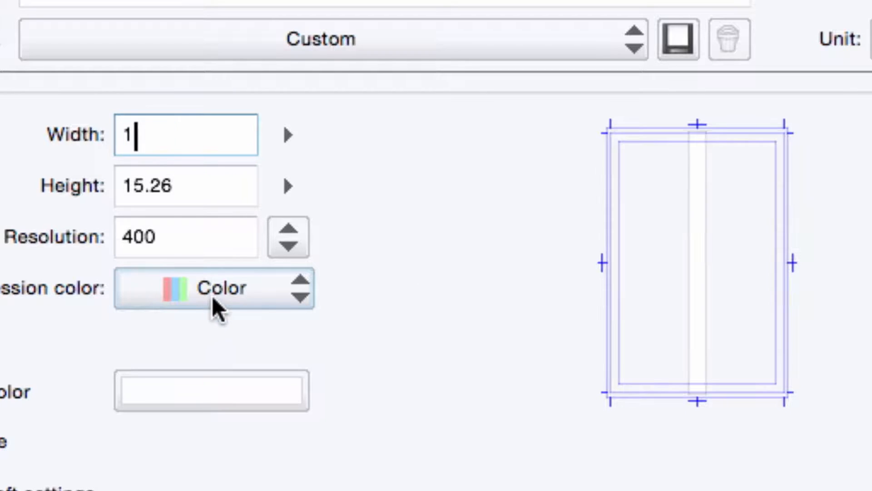
type("1")
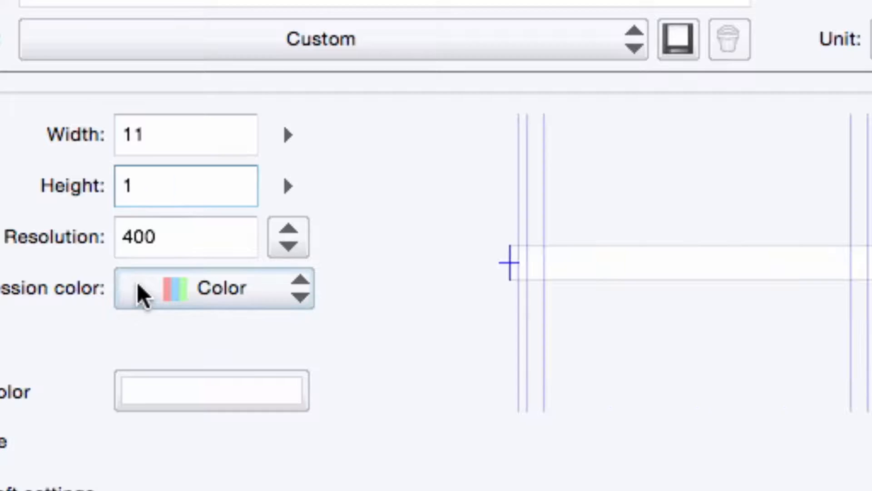
type("17")
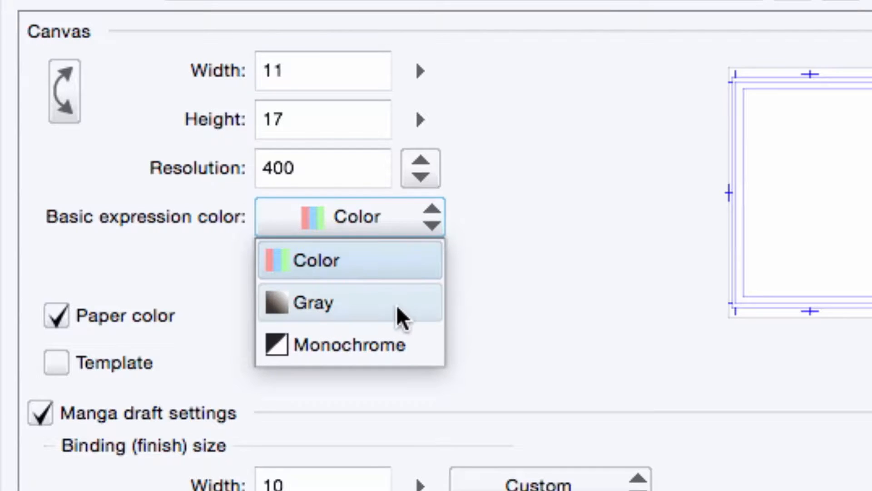
left_click(329, 302)
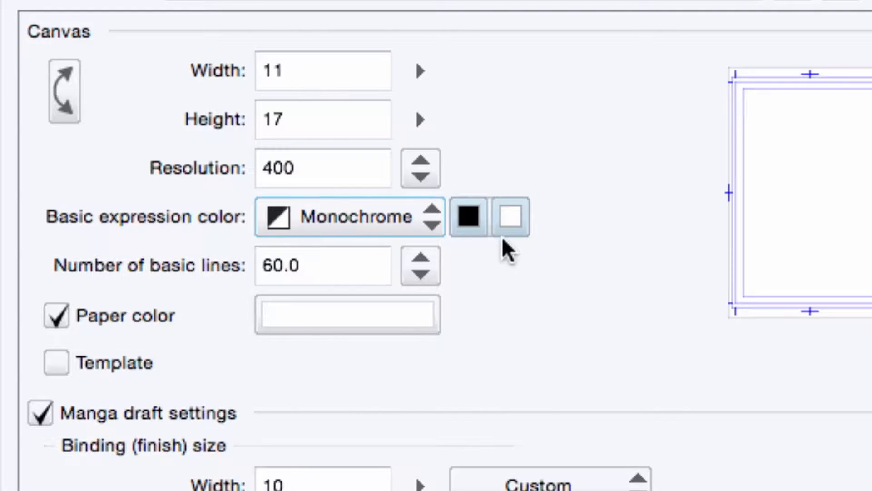
left_click(469, 218)
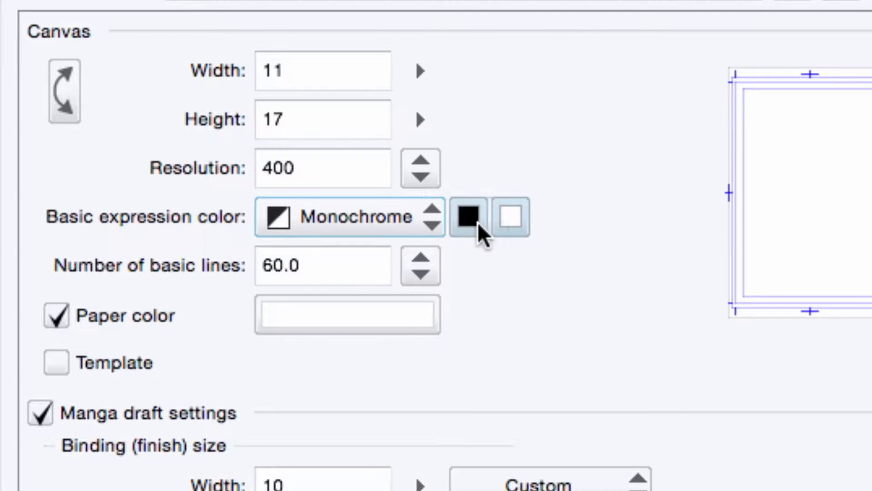
- Set basic lines to 27.5, then make the basic expression color Color instead of Monochrome
left_click(420, 265)
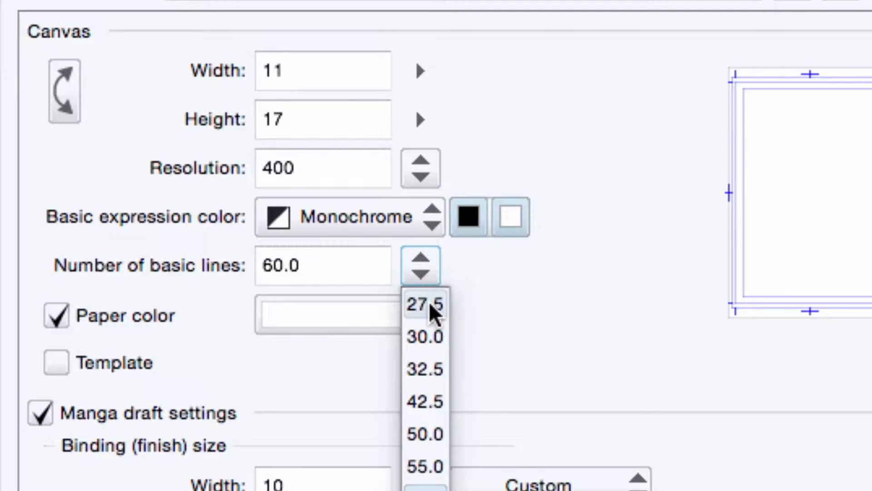
left_click(425, 305)
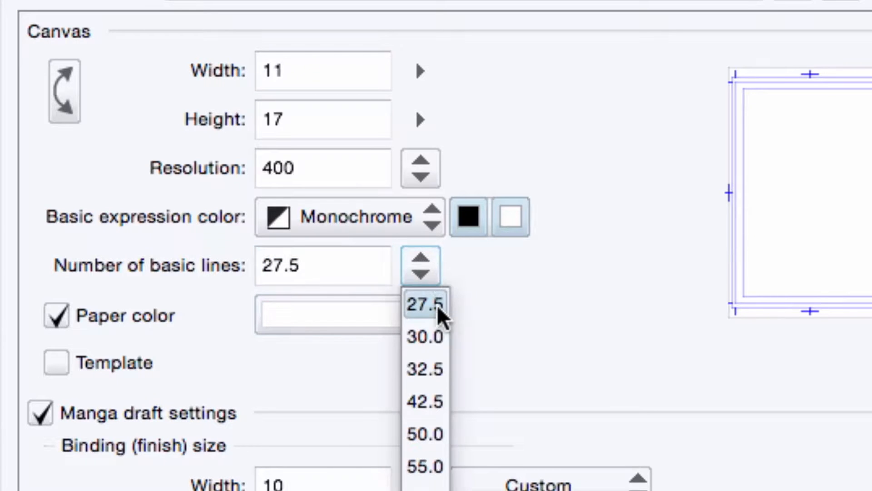
left_click(425, 305)
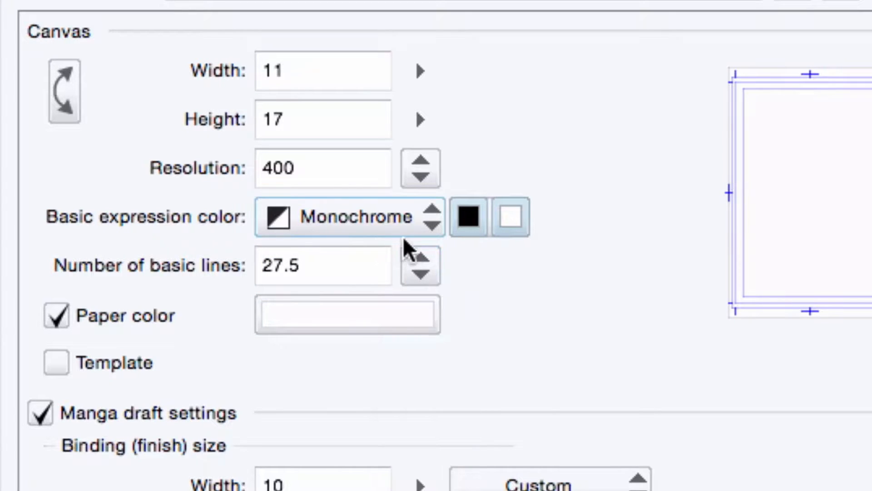
left_click(348, 216)
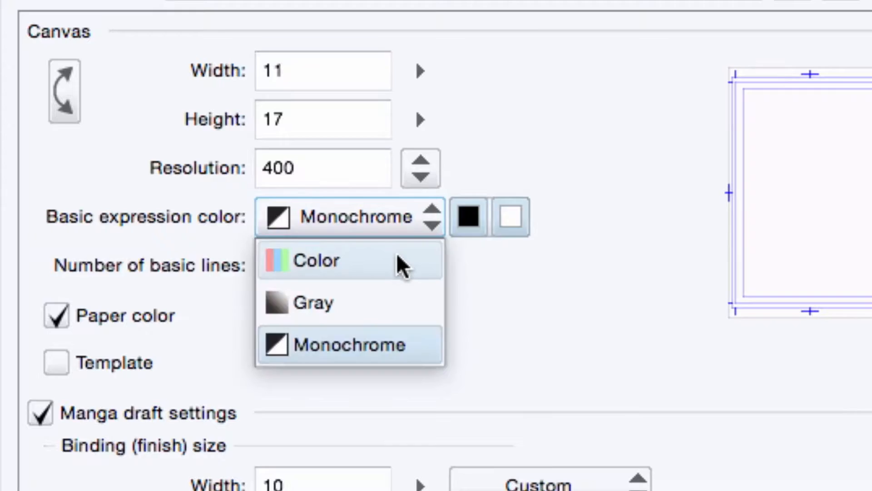
left_click(316, 260)
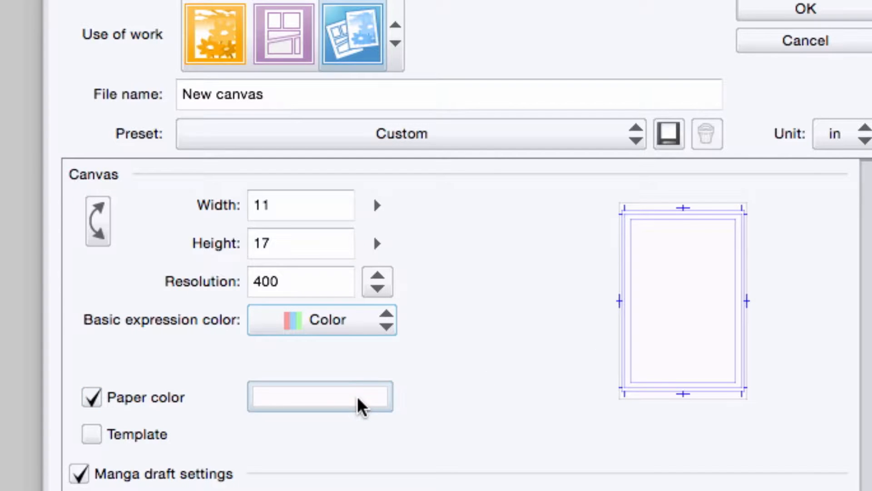
- Confirm the paper colour and turn on Template, opening the framing template list at 1 frame
left_click(320, 396)
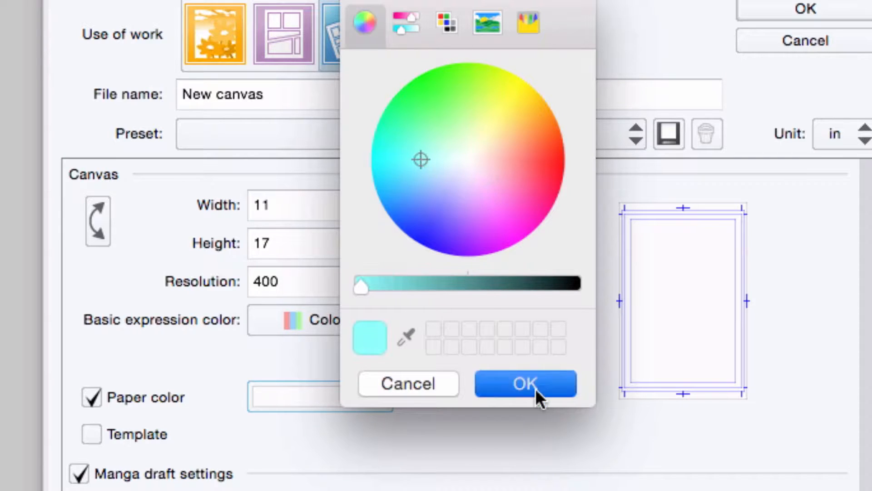
left_click(525, 383)
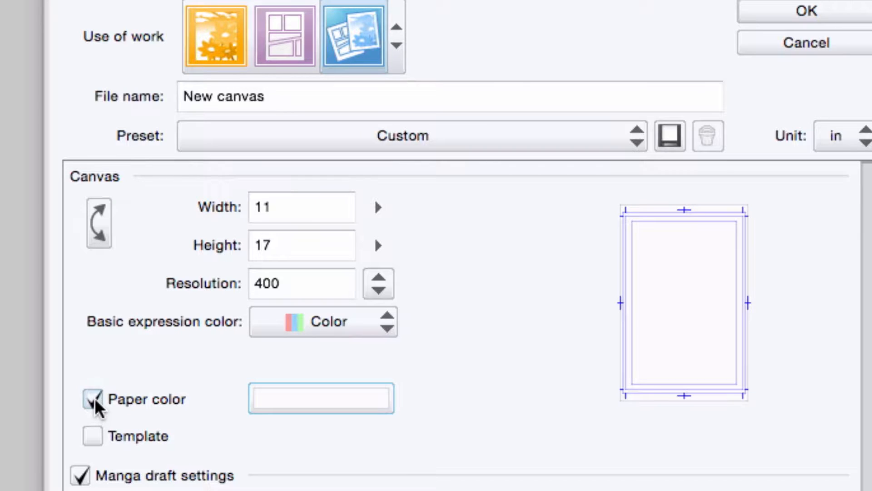
left_click(92, 398)
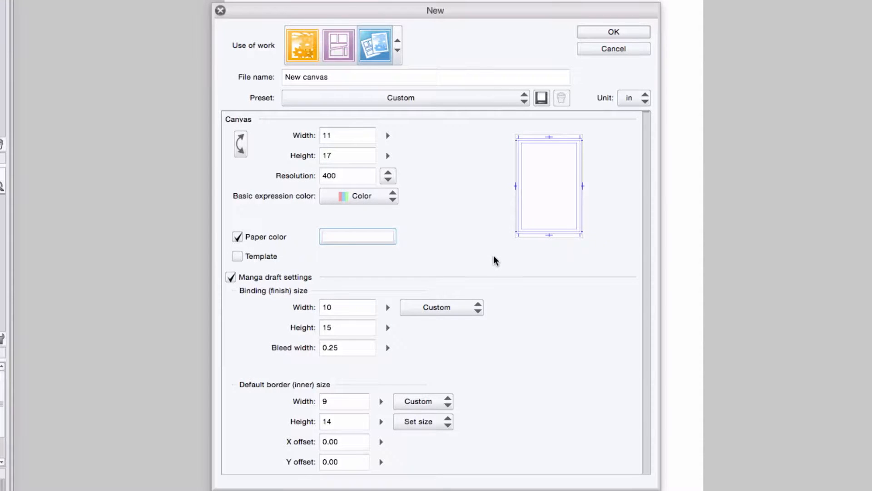
left_click(237, 256)
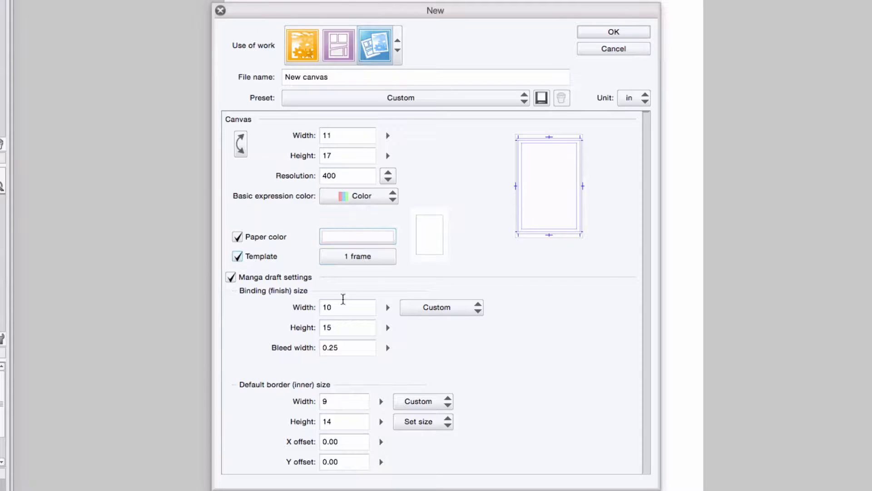
left_click(357, 256)
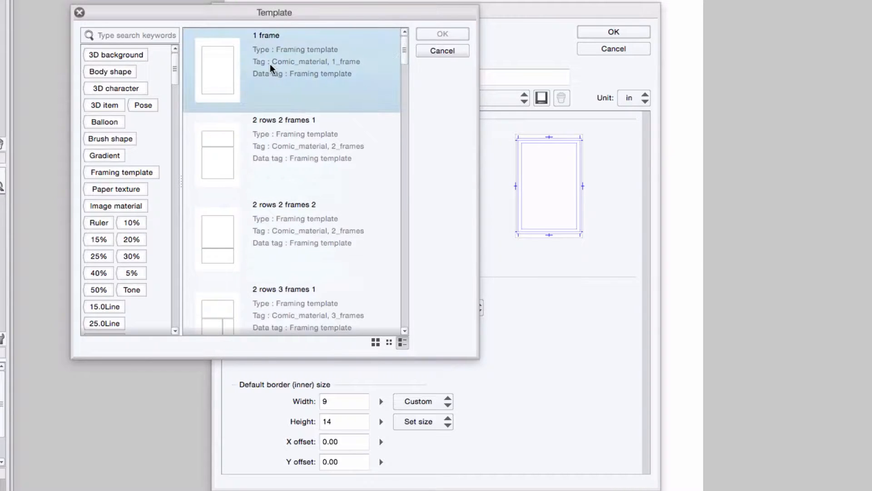
- Save the settings as preset 'Comic Page 11x17' with paper color and template included
left_click(446, 34)
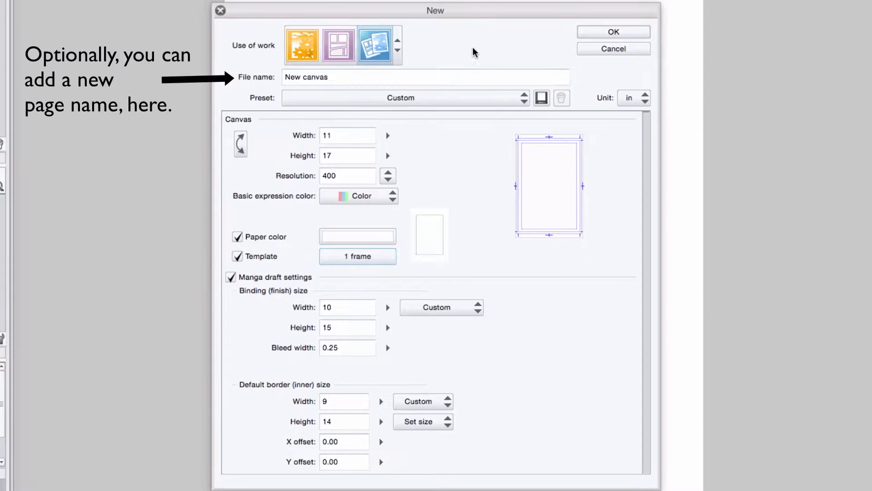
mouse_move(474, 383)
type("C")
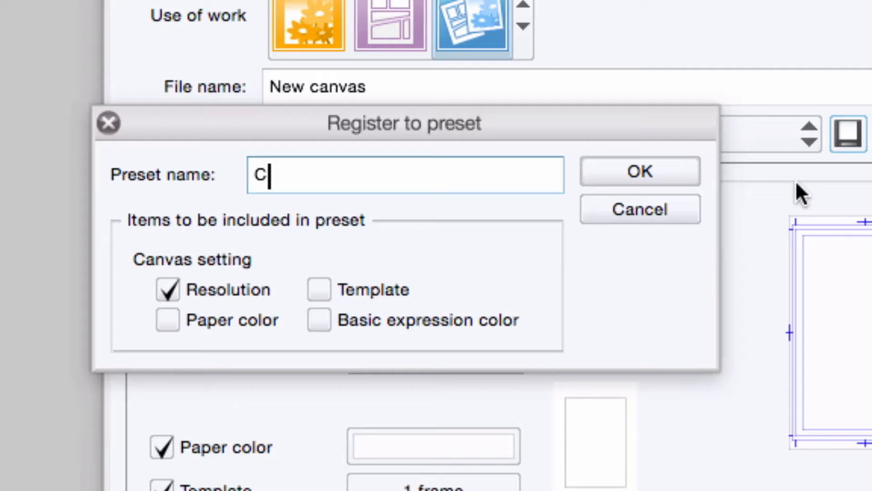
type("omic Page 11x17")
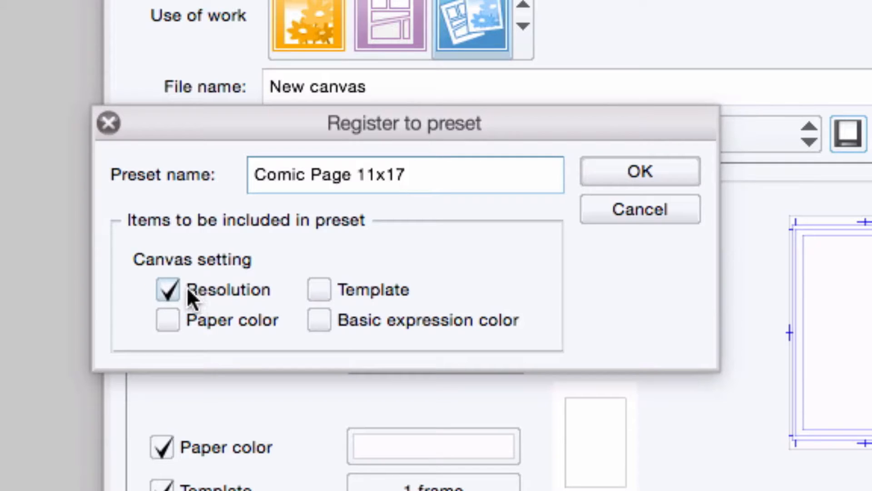
left_click(167, 319)
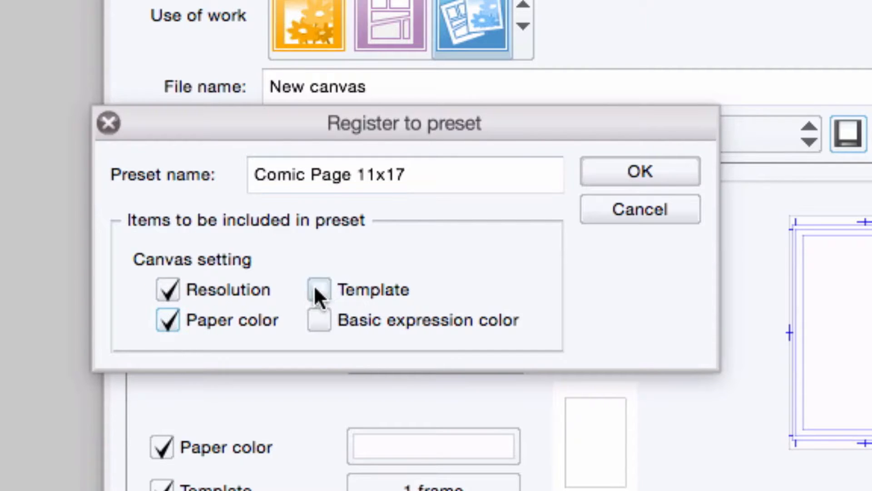
left_click(319, 320)
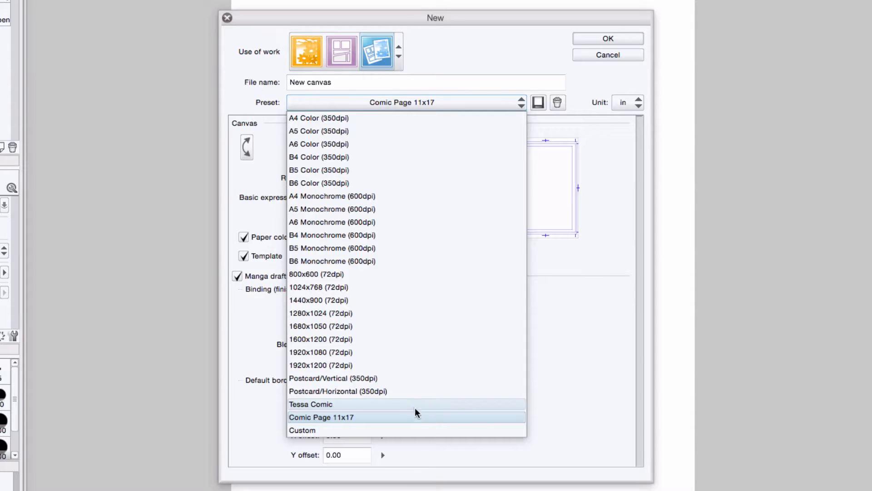
- Create the canvas from the Comic Page 11x17 preset: 11 x 17 in, 400 dpi, one frame
left_click(311, 403)
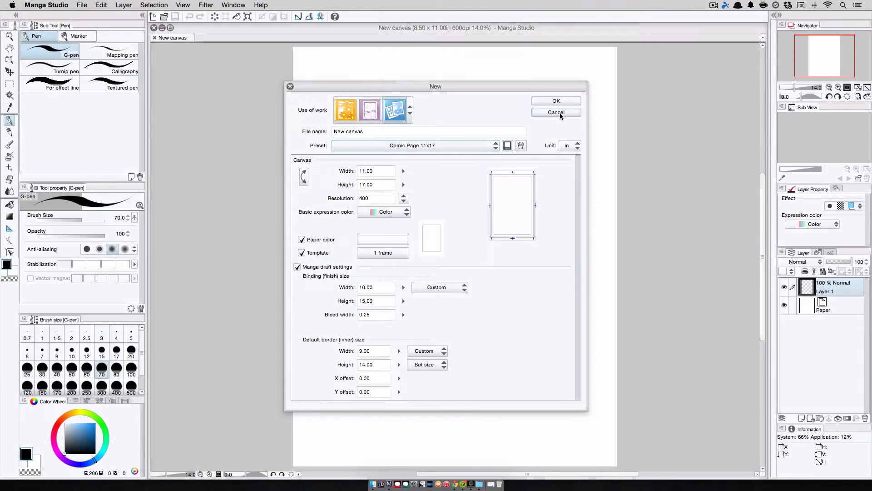
left_click(557, 101)
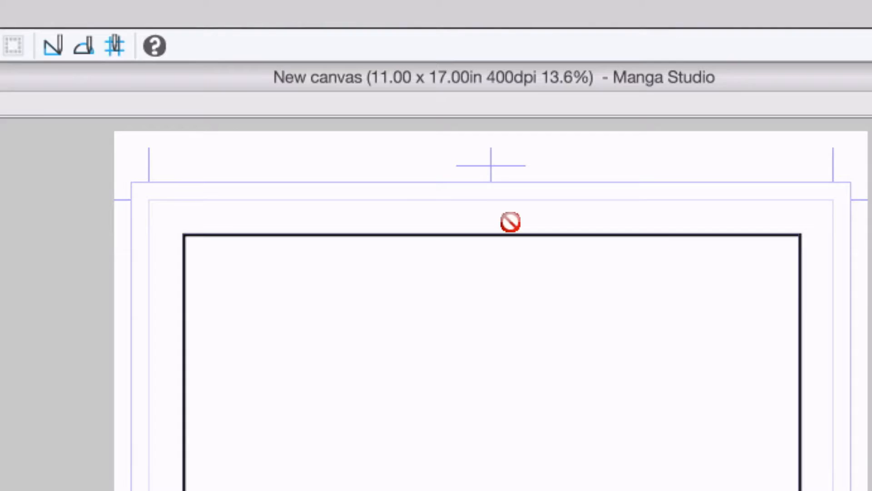
mouse_move(547, 91)
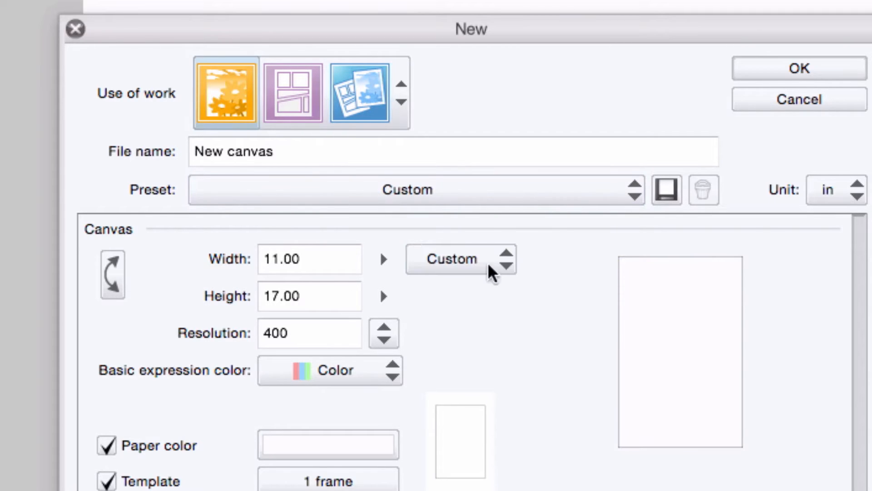
- Pick the comic work type, giving a 188 x 257 mm binding at 600 dpi
left_click(406, 189)
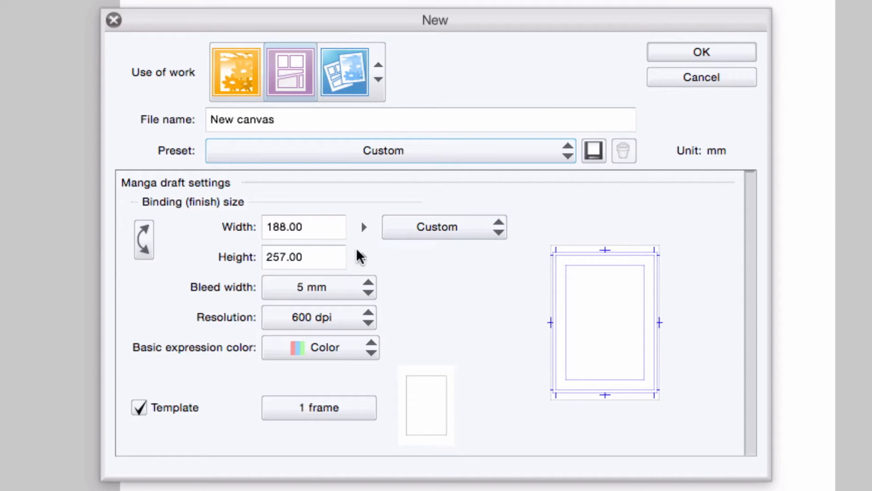
left_click(319, 286)
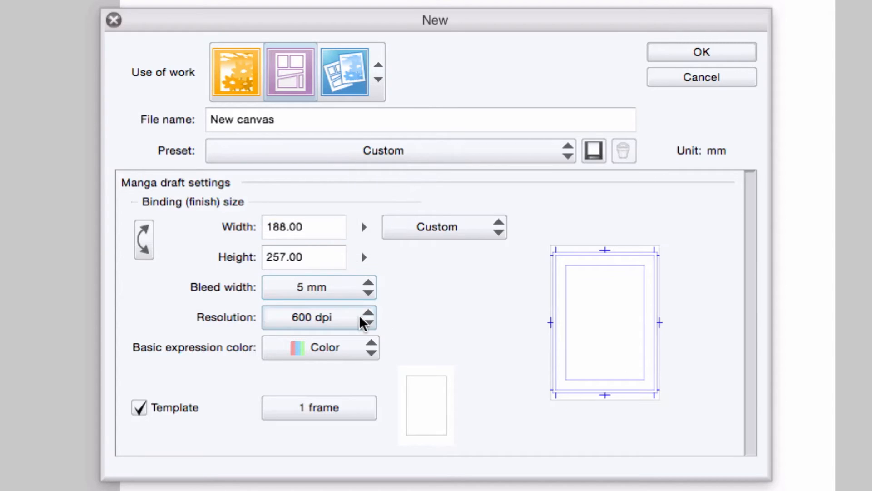
left_click(319, 317)
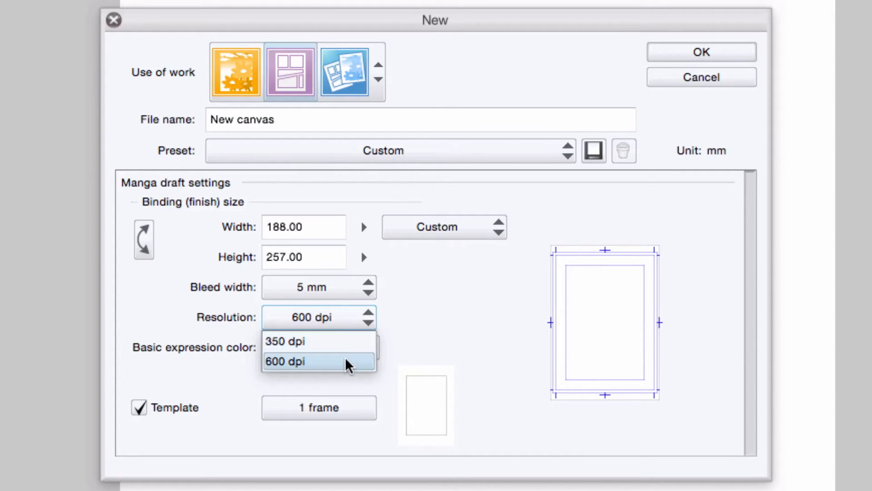
left_click(319, 361)
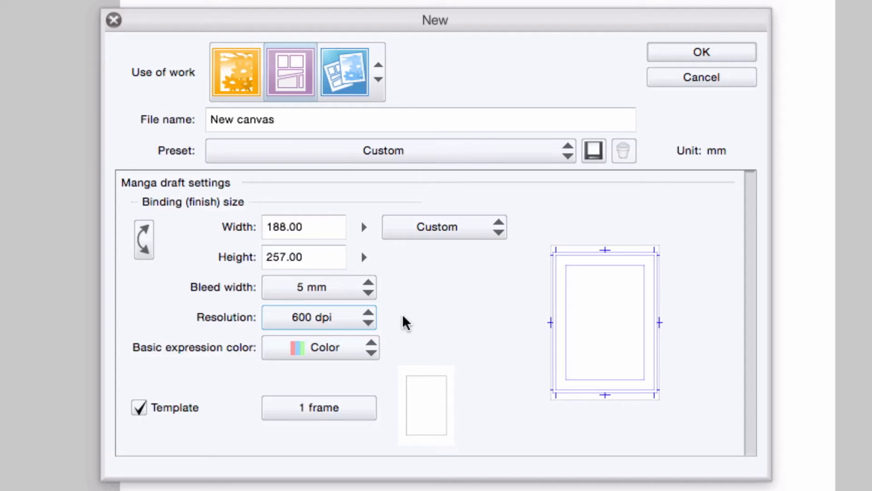